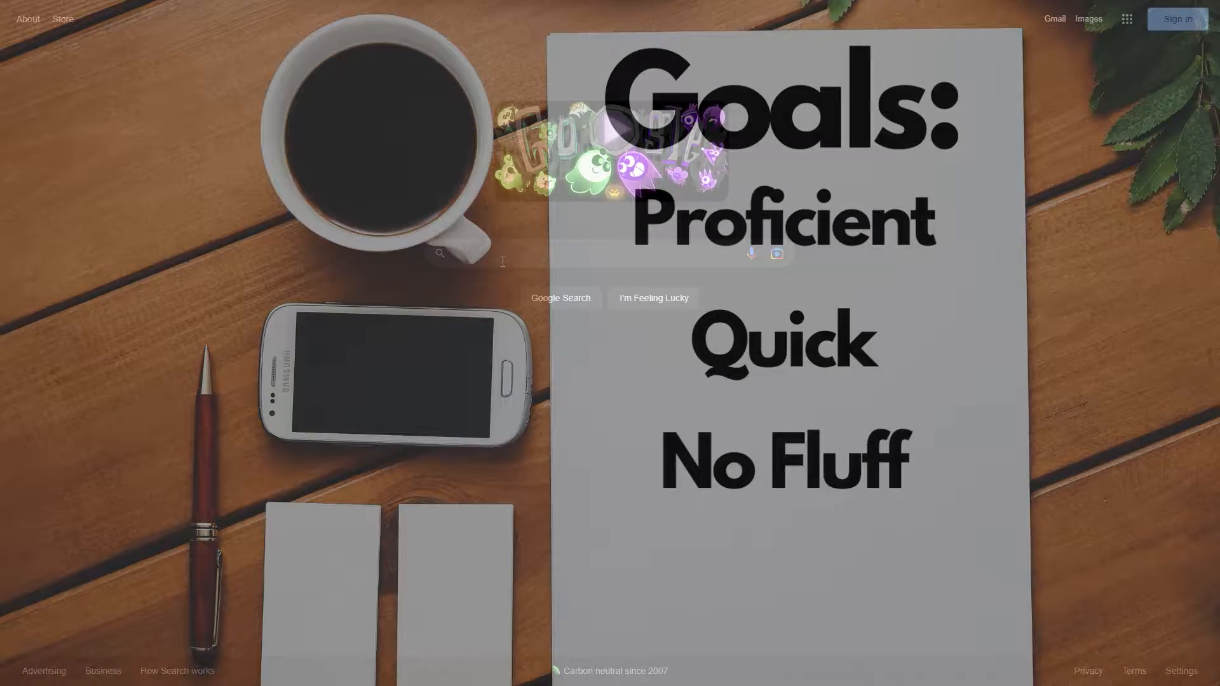
- Search Google for OBS, then download and run the OBS Studio installer
type("obs r")
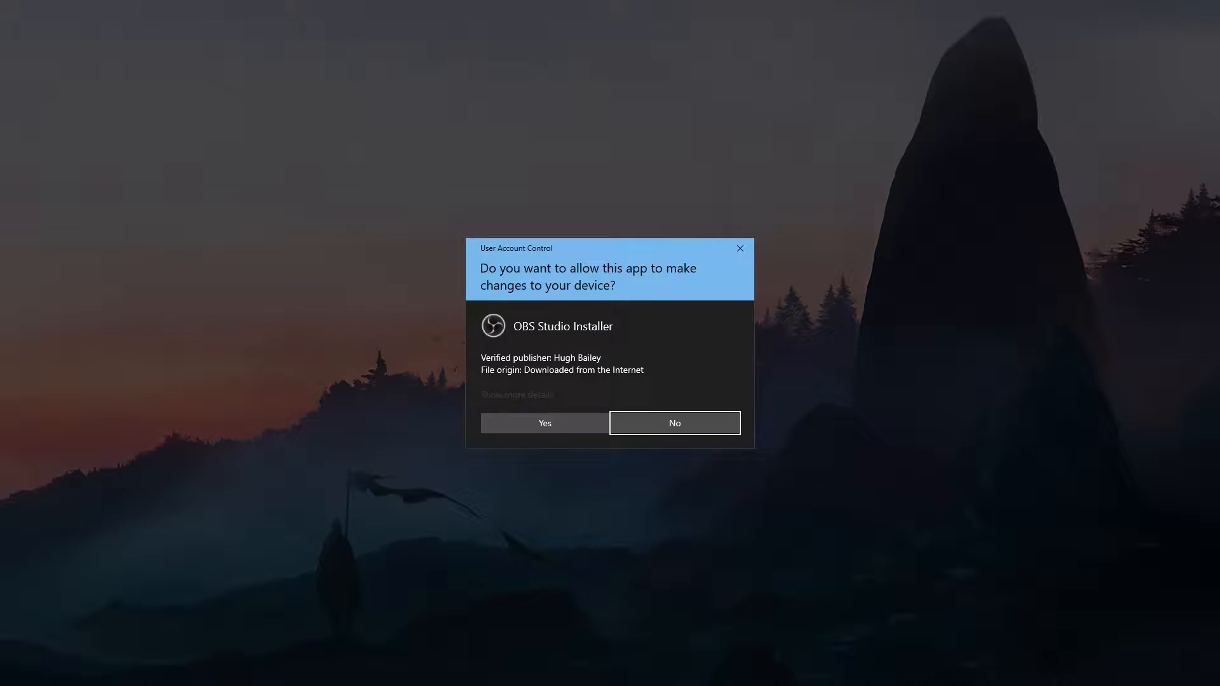
- Allow the OBS installer to make changes, then finish installing and launch OBS Studio
left_click(544, 423)
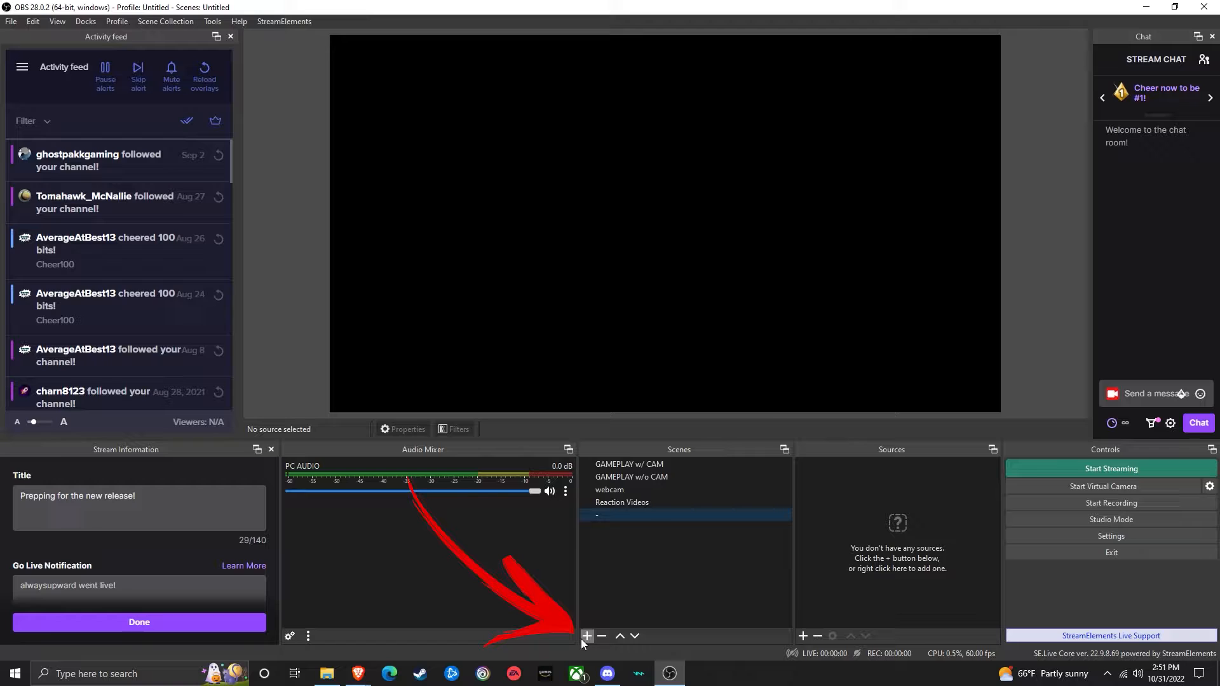
- Add a new scene called DEMO to the scene list
left_click(586, 636)
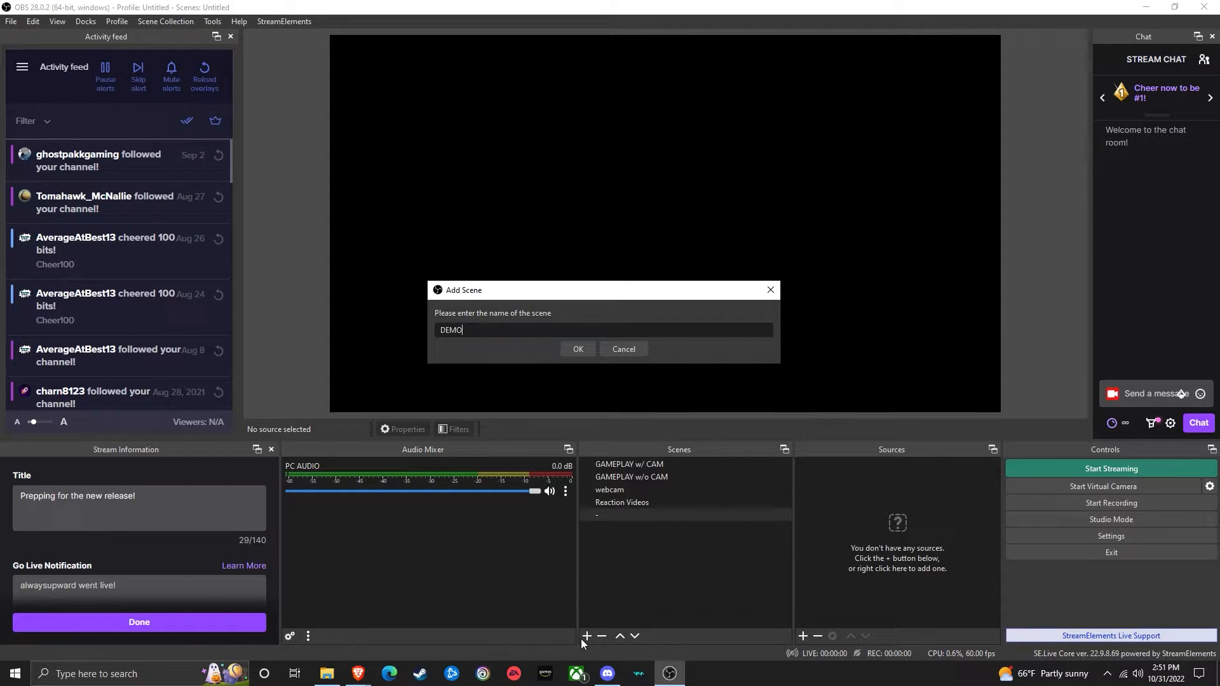
left_click(577, 349)
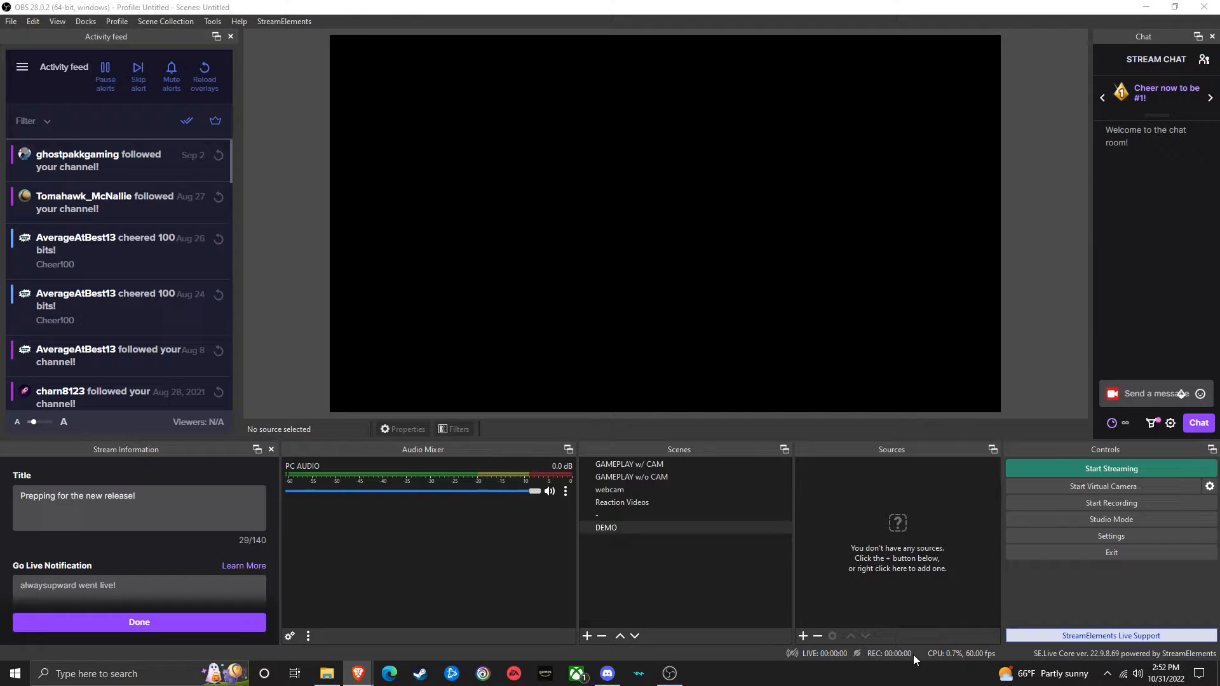
- Add a Game Capture source capturing the specific Brave GIPHY window
left_click(804, 635)
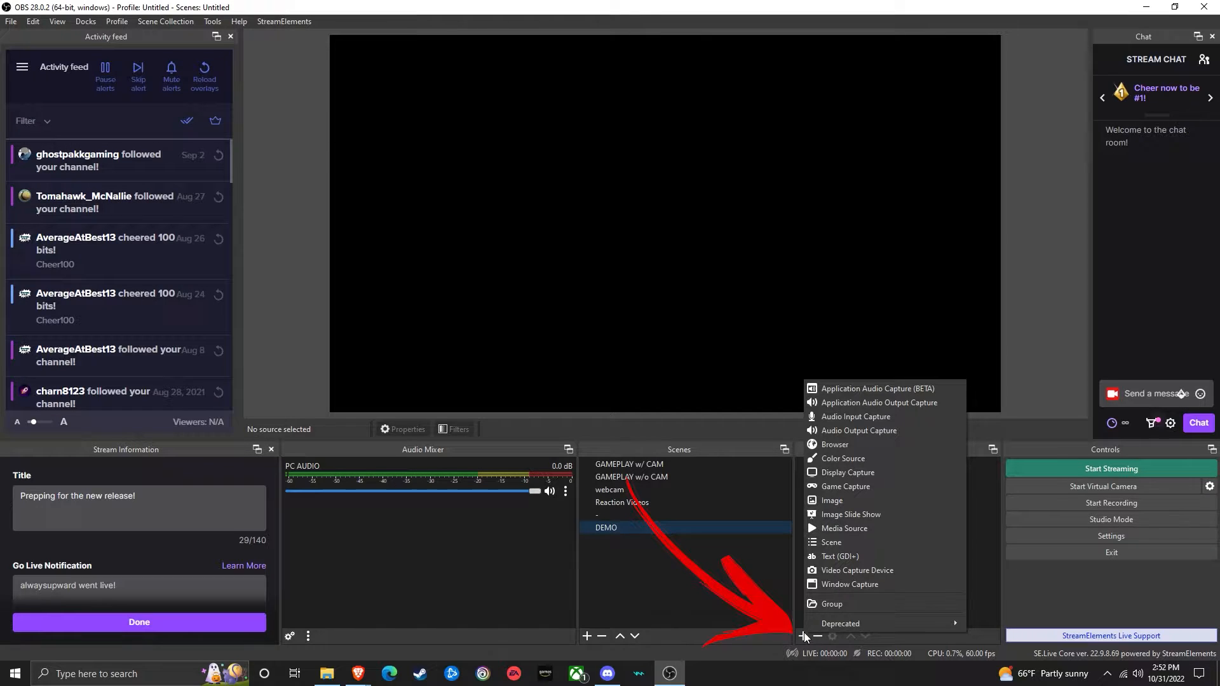
mouse_move(845, 486)
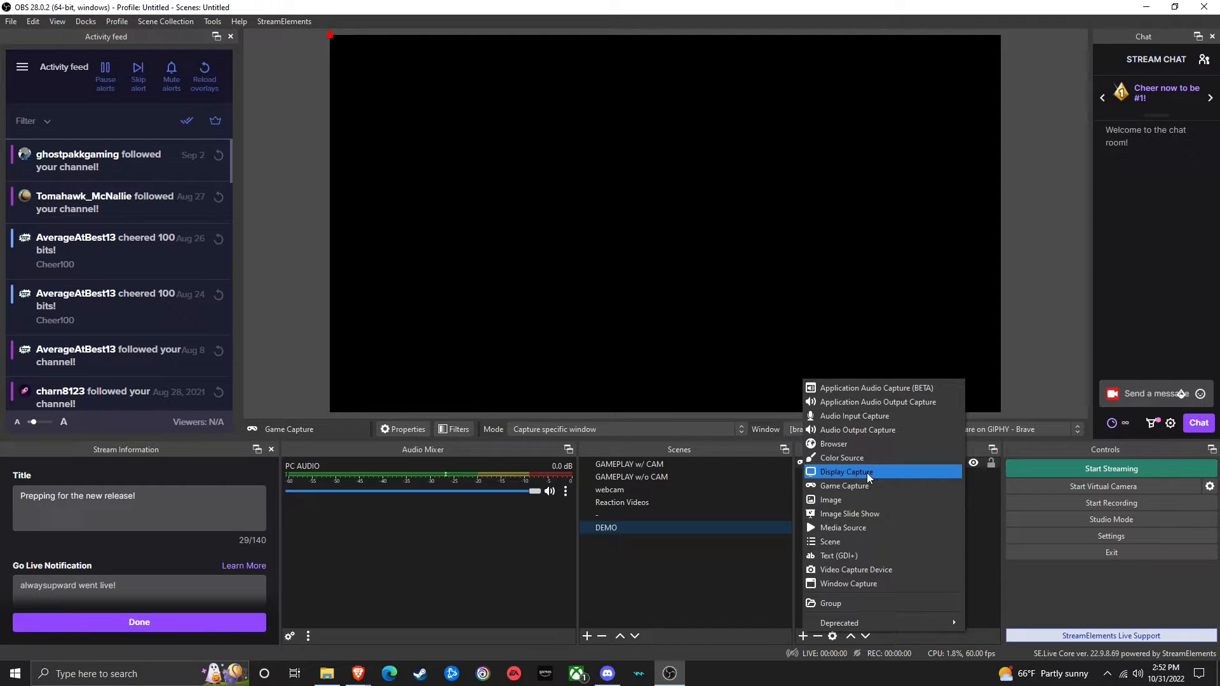
left_click(843, 485)
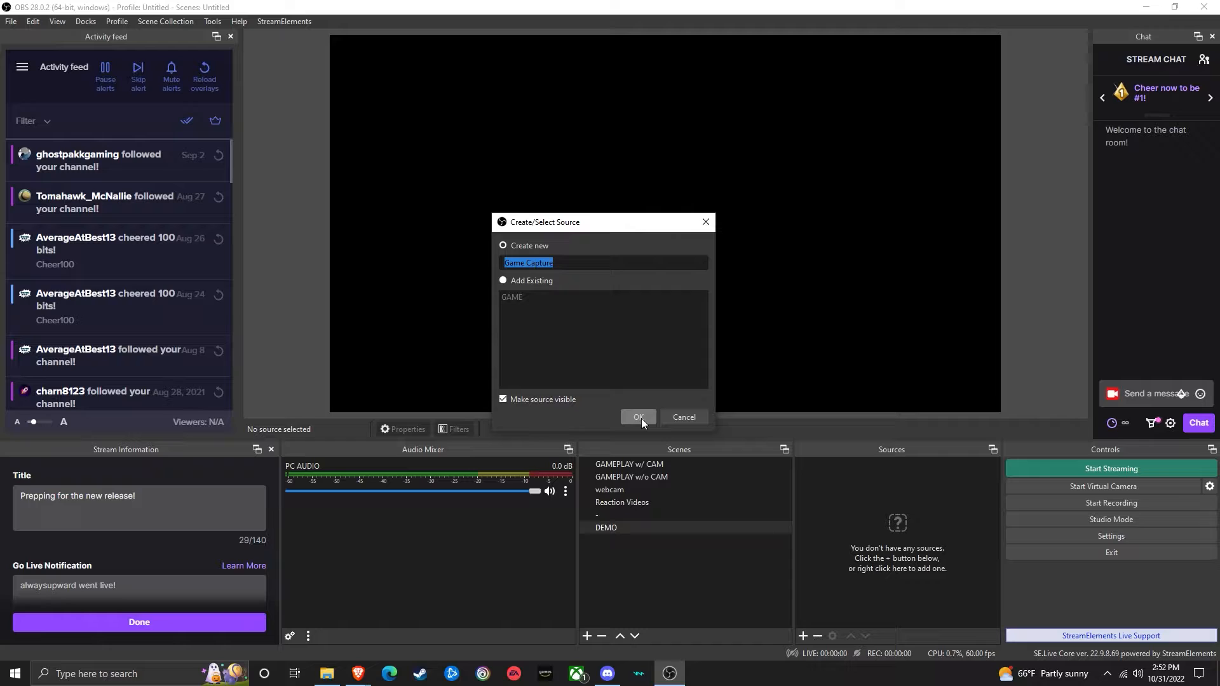
left_click(637, 417)
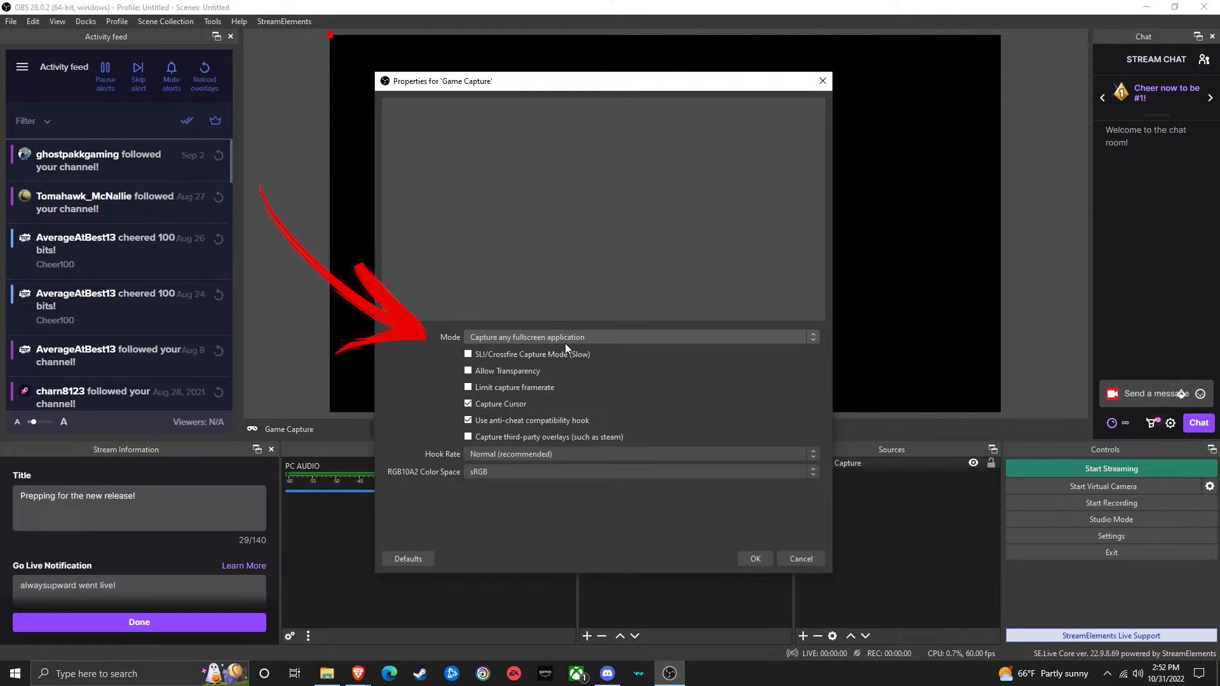
left_click(641, 337)
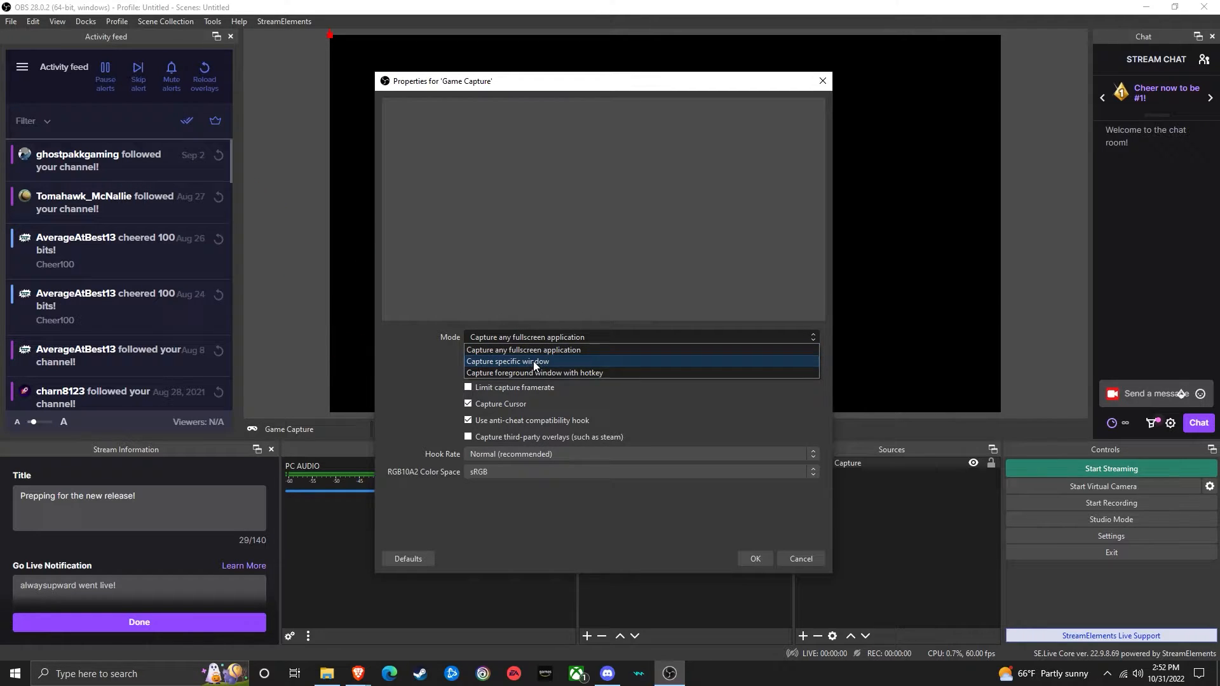
left_click(507, 361)
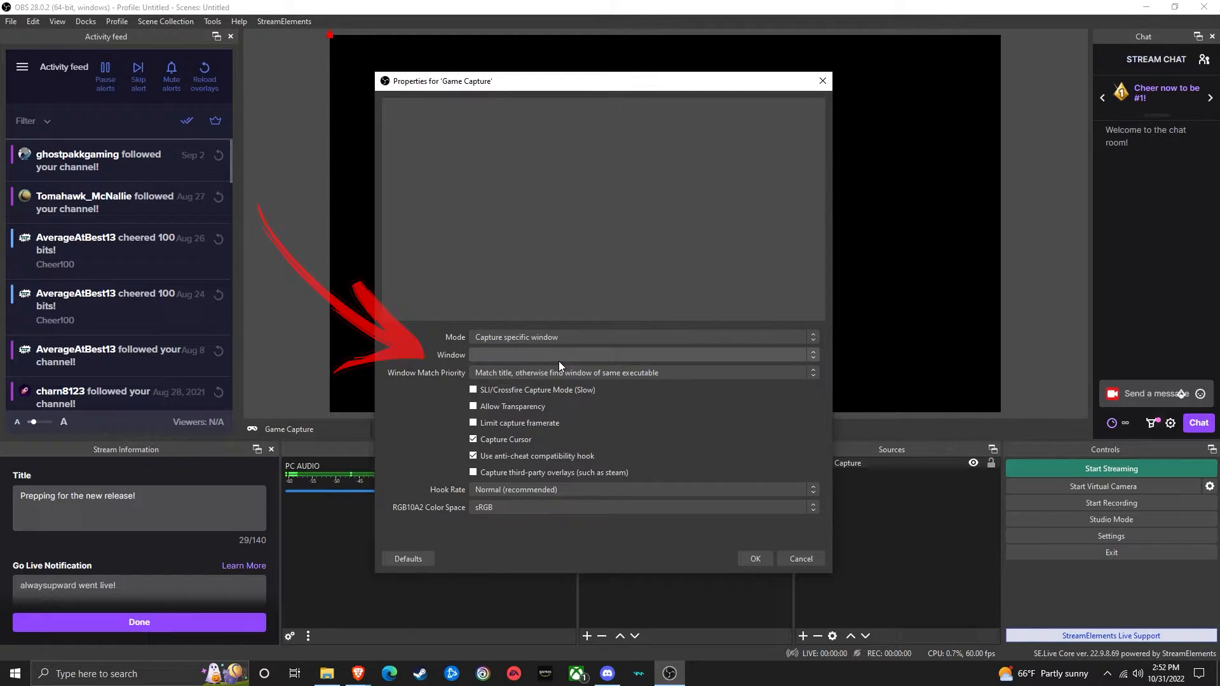
left_click(642, 355)
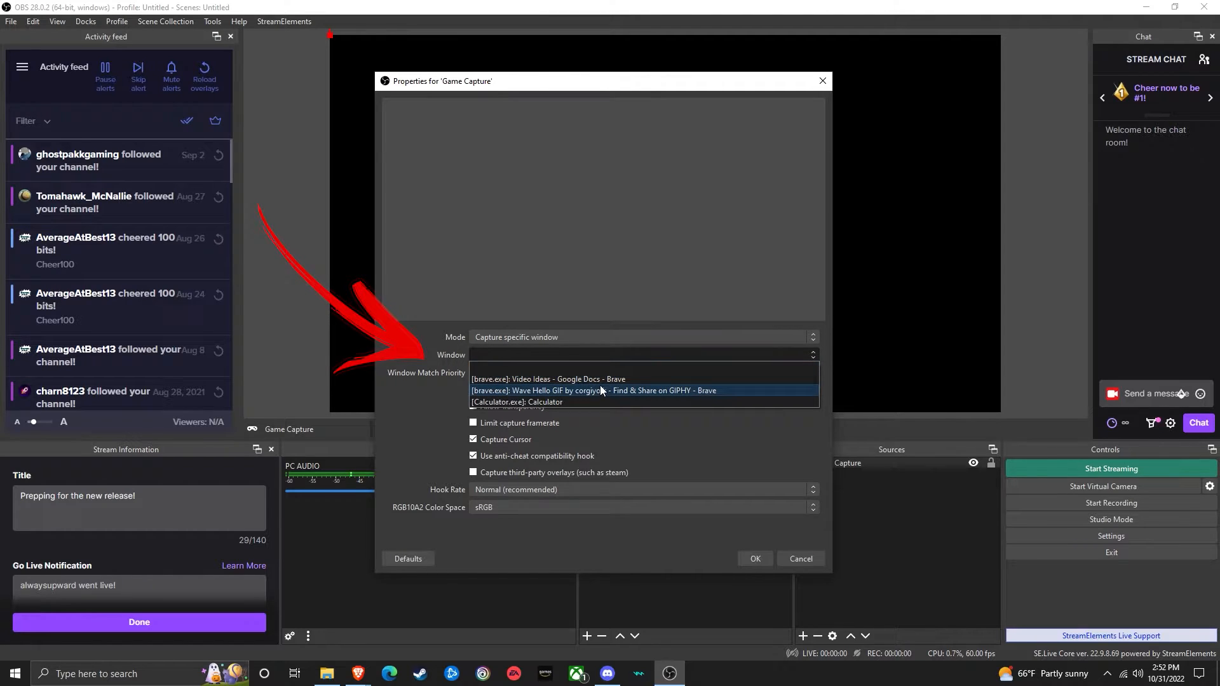
left_click(572, 391)
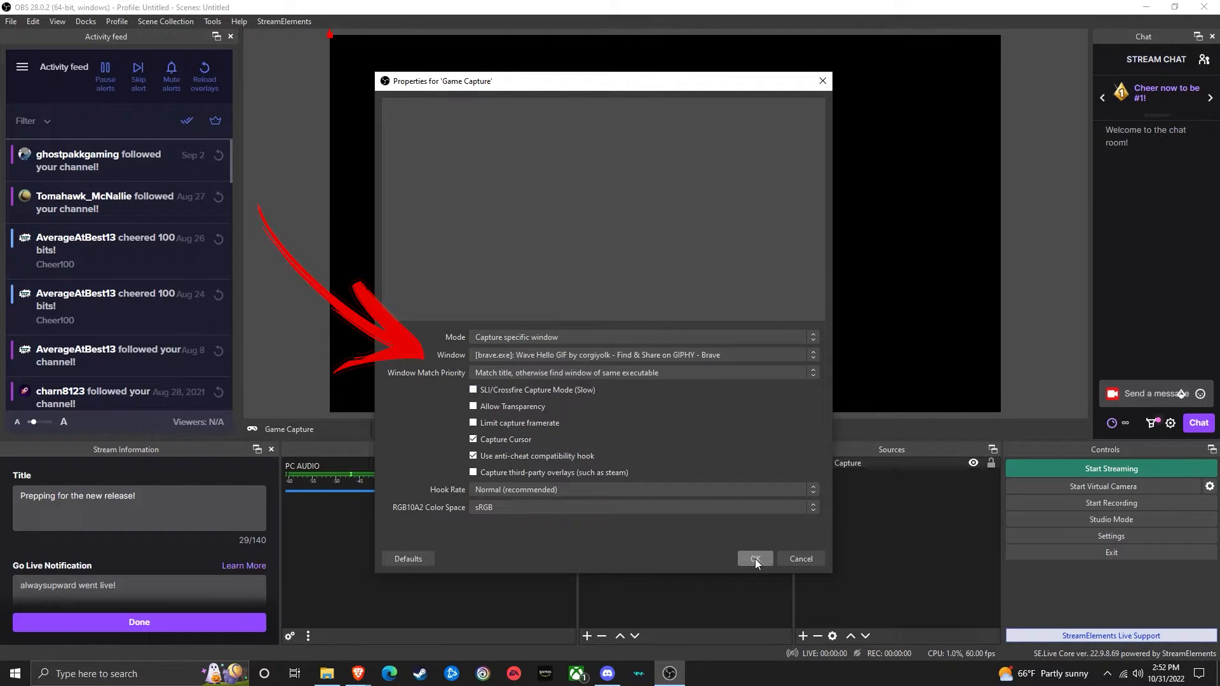
left_click(753, 558)
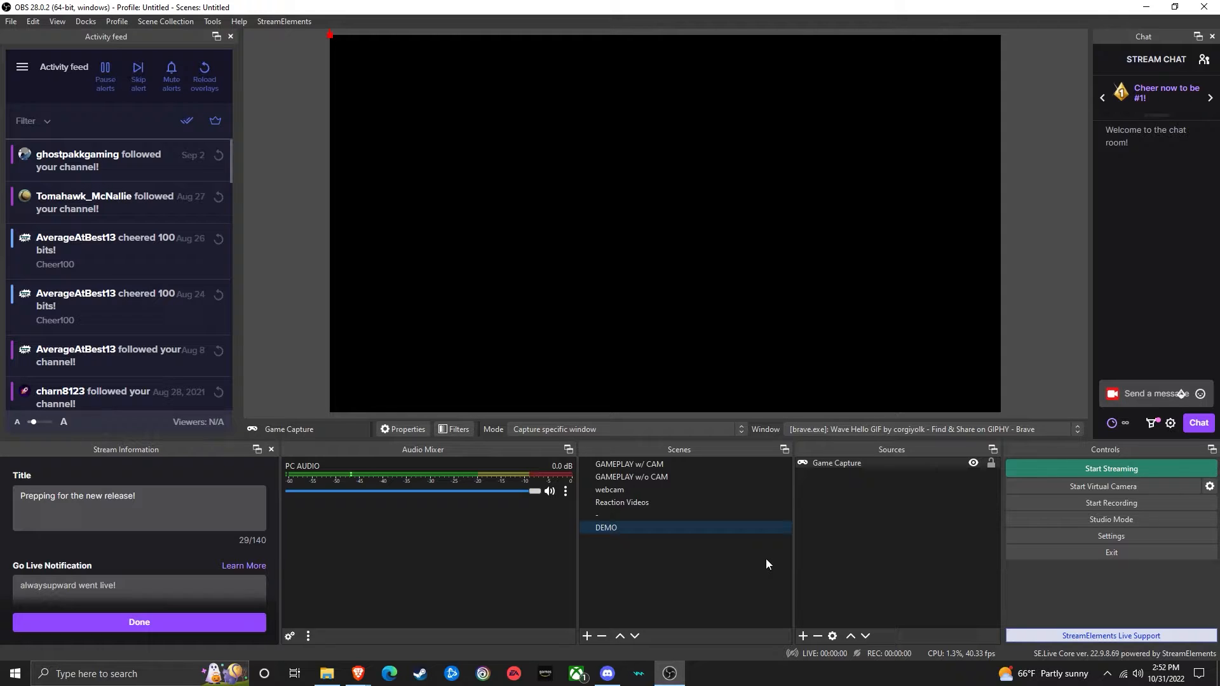
- Add a Display Capture source of the primary monitor to DEMO
left_click(802, 636)
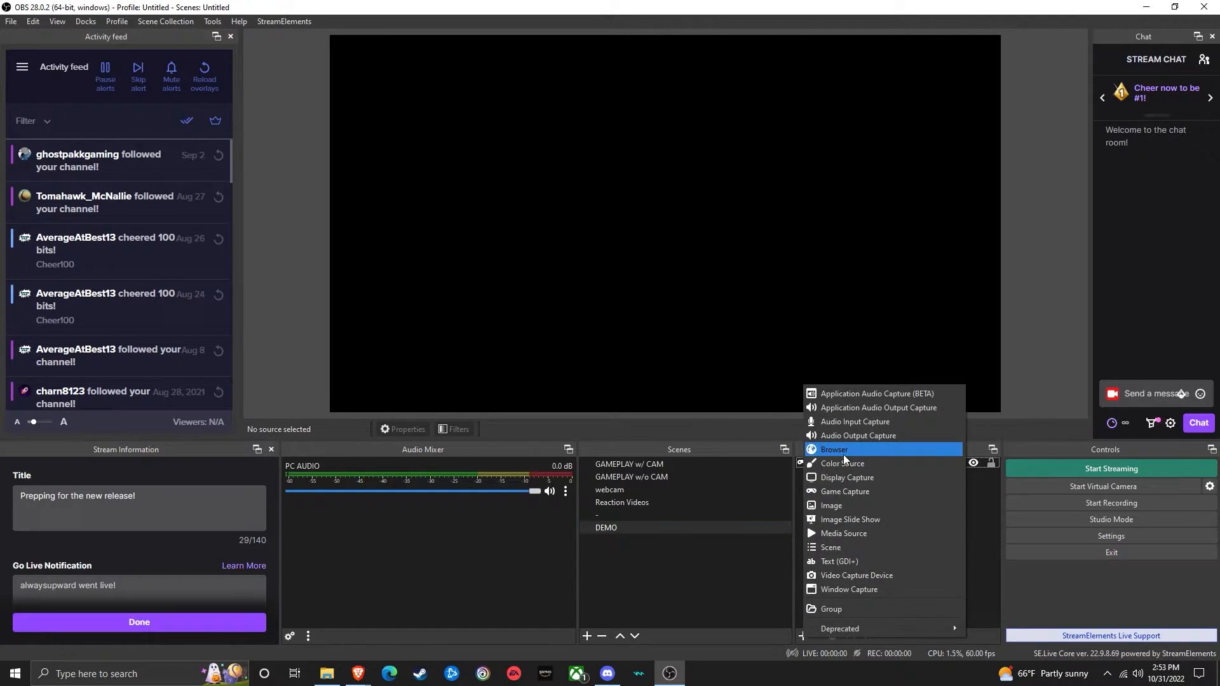
left_click(847, 477)
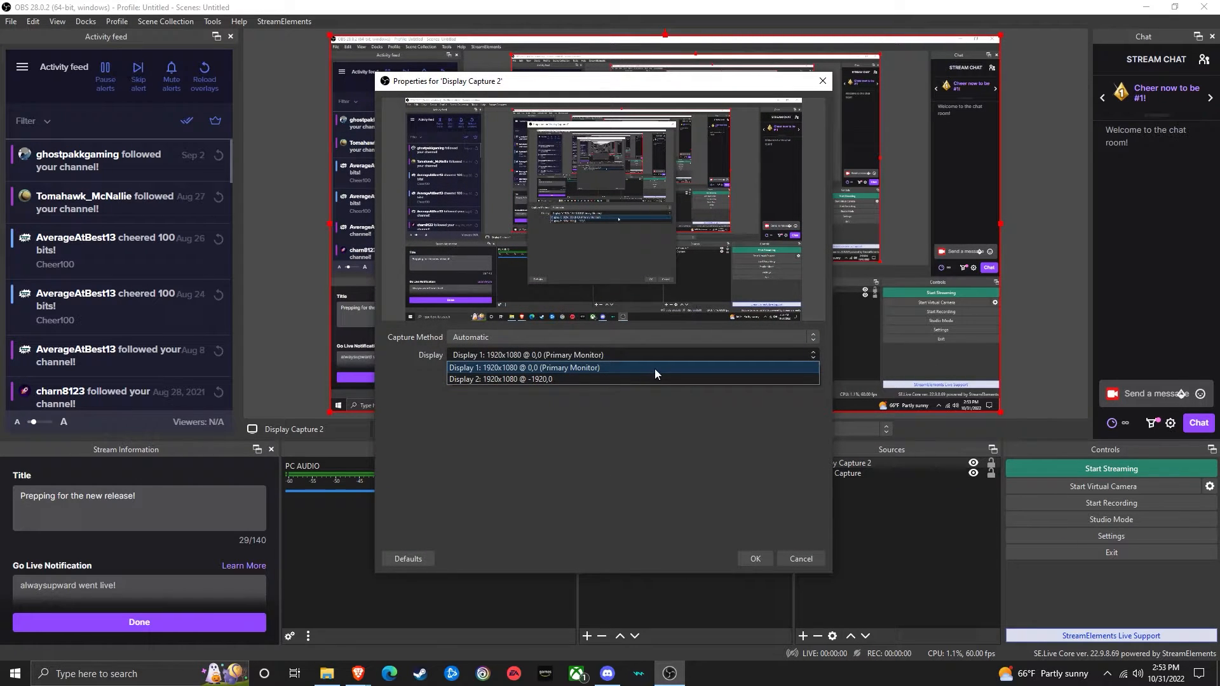
left_click(524, 368)
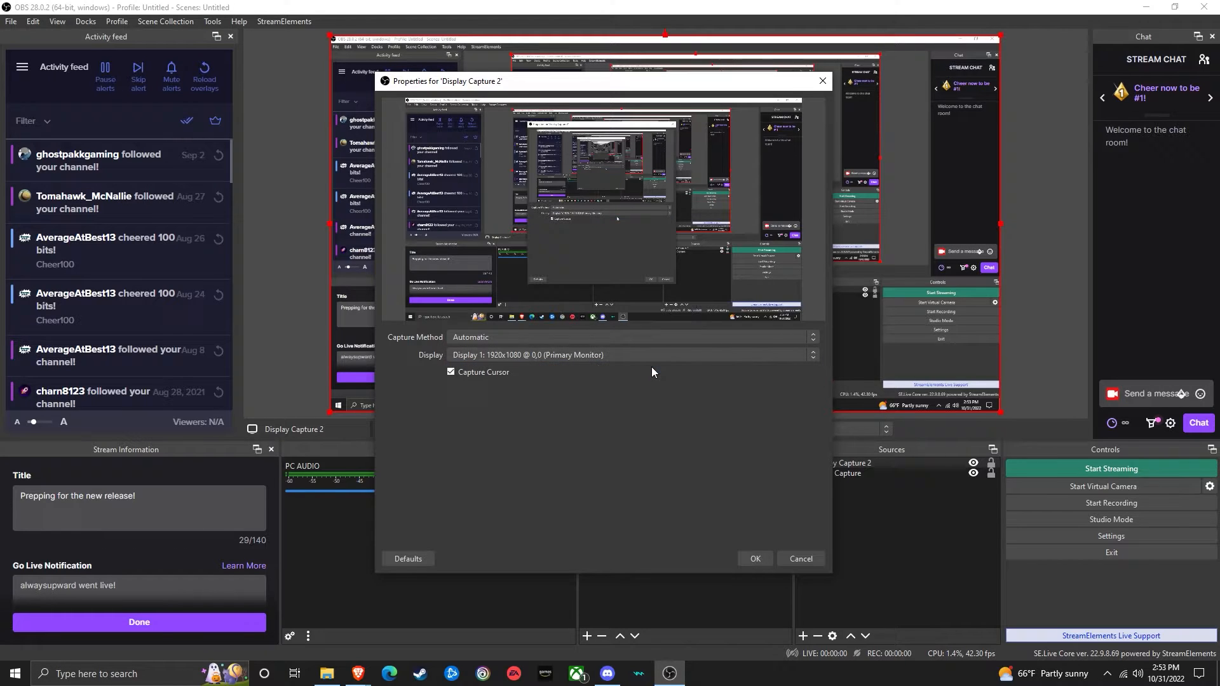
left_click(752, 559)
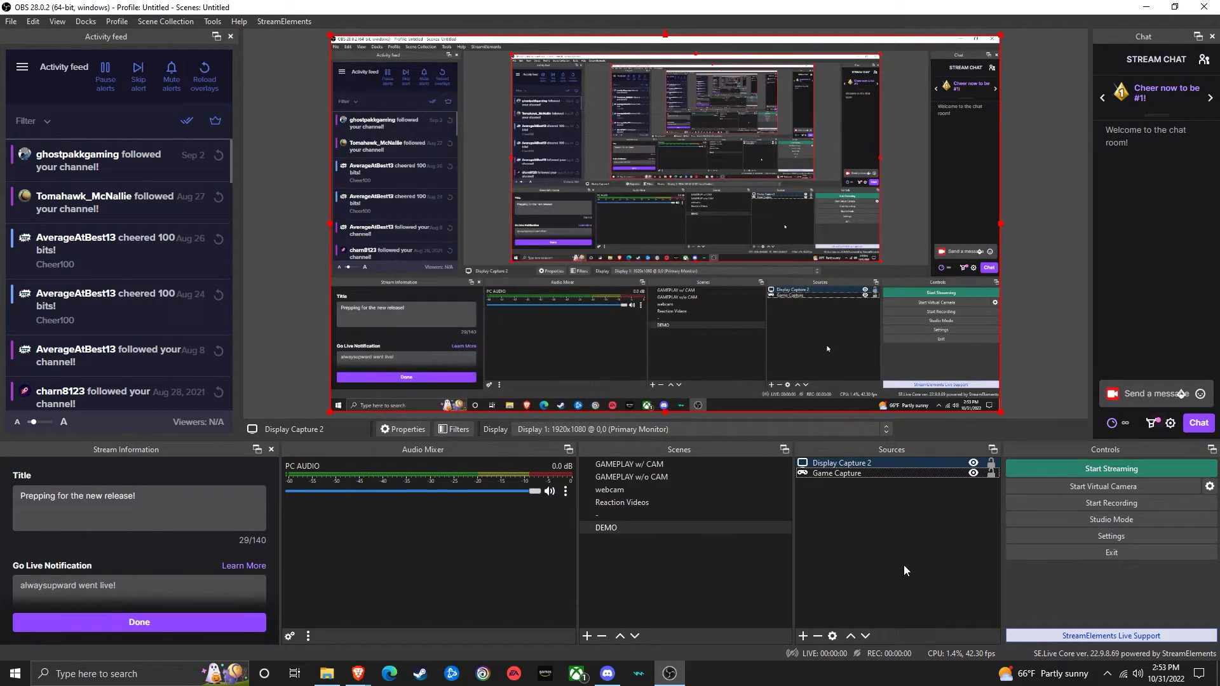
left_click(802, 637)
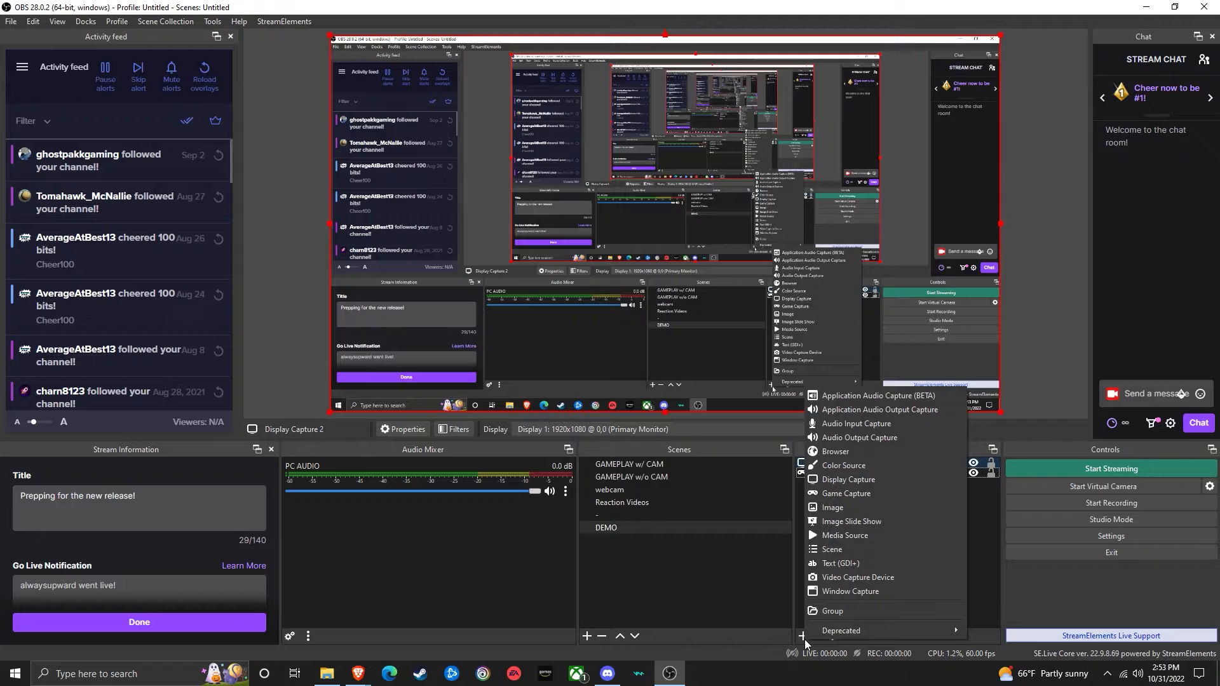
- Add an Audio Input Capture source using the Microphone (Shure MV7) device
left_click(855, 424)
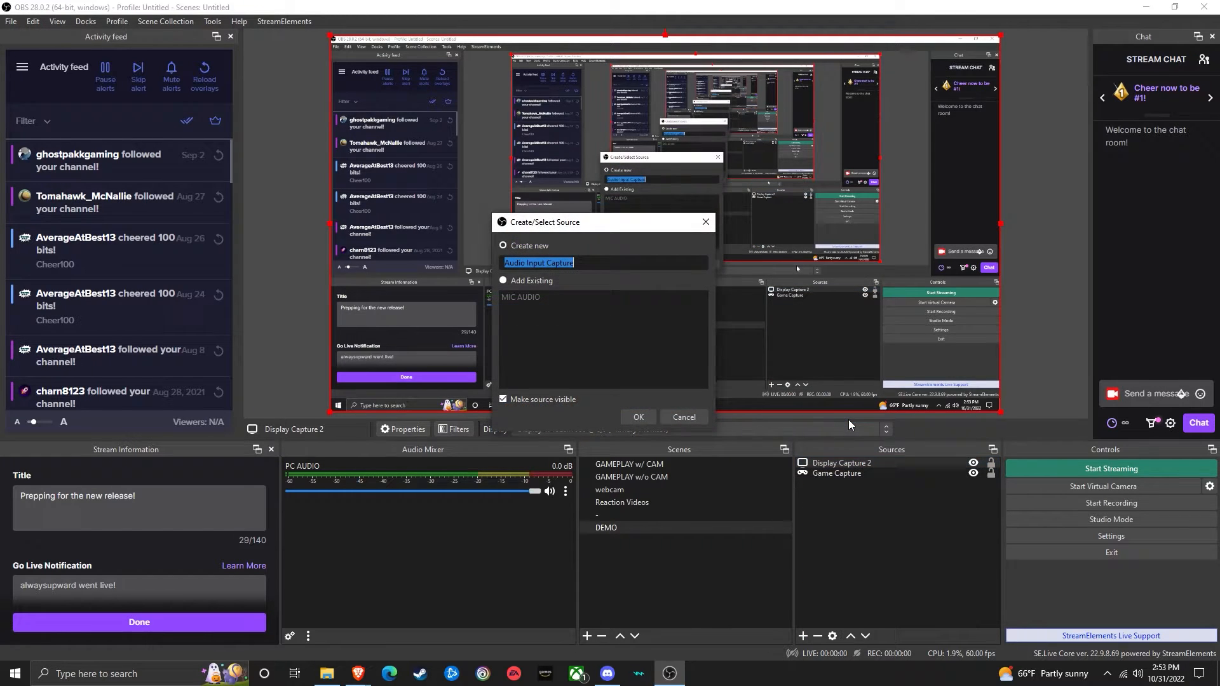
left_click(637, 416)
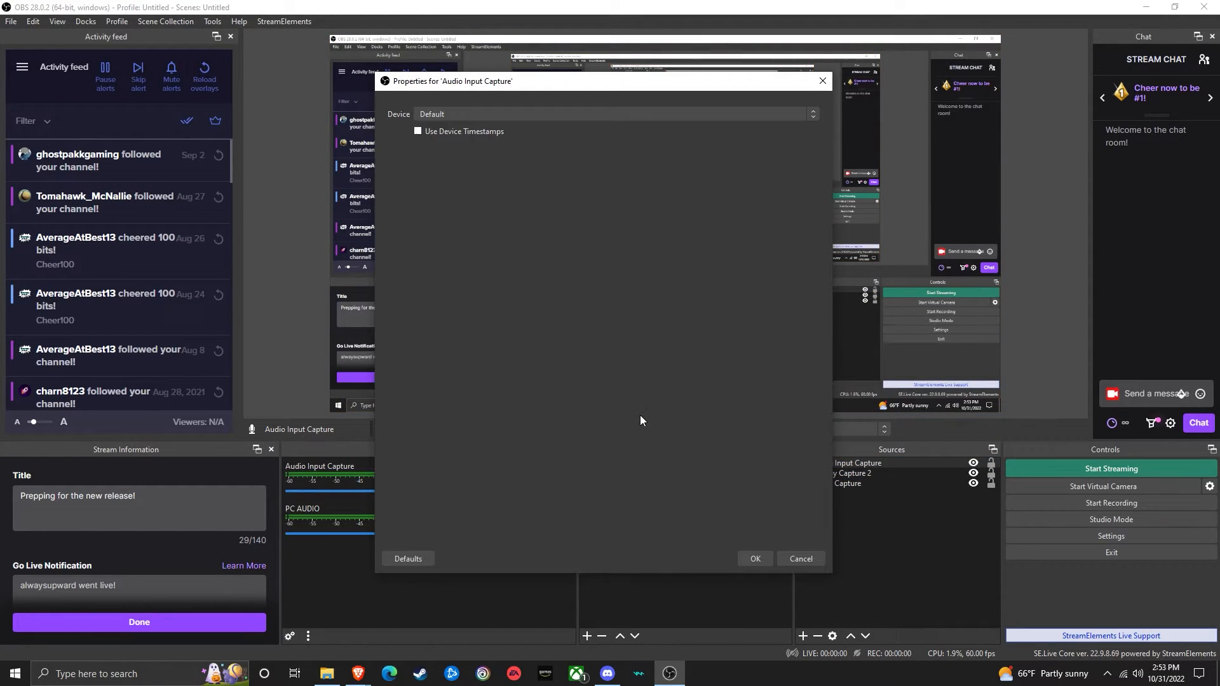
left_click(612, 114)
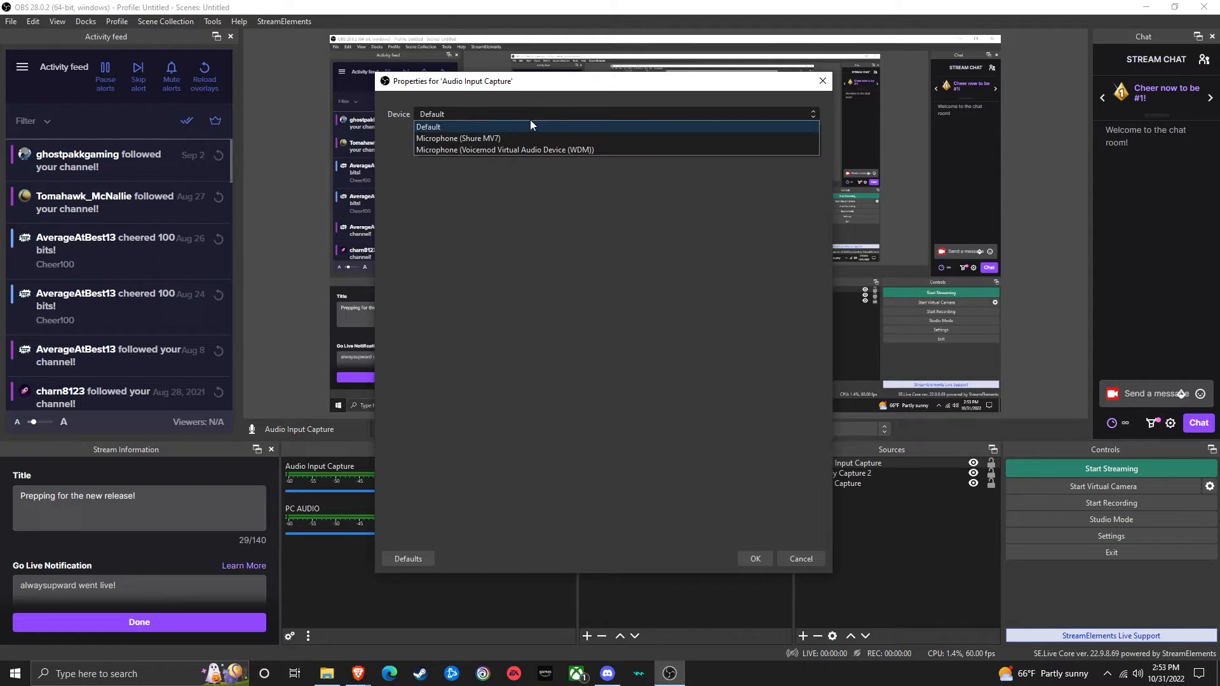
mouse_move(549, 141)
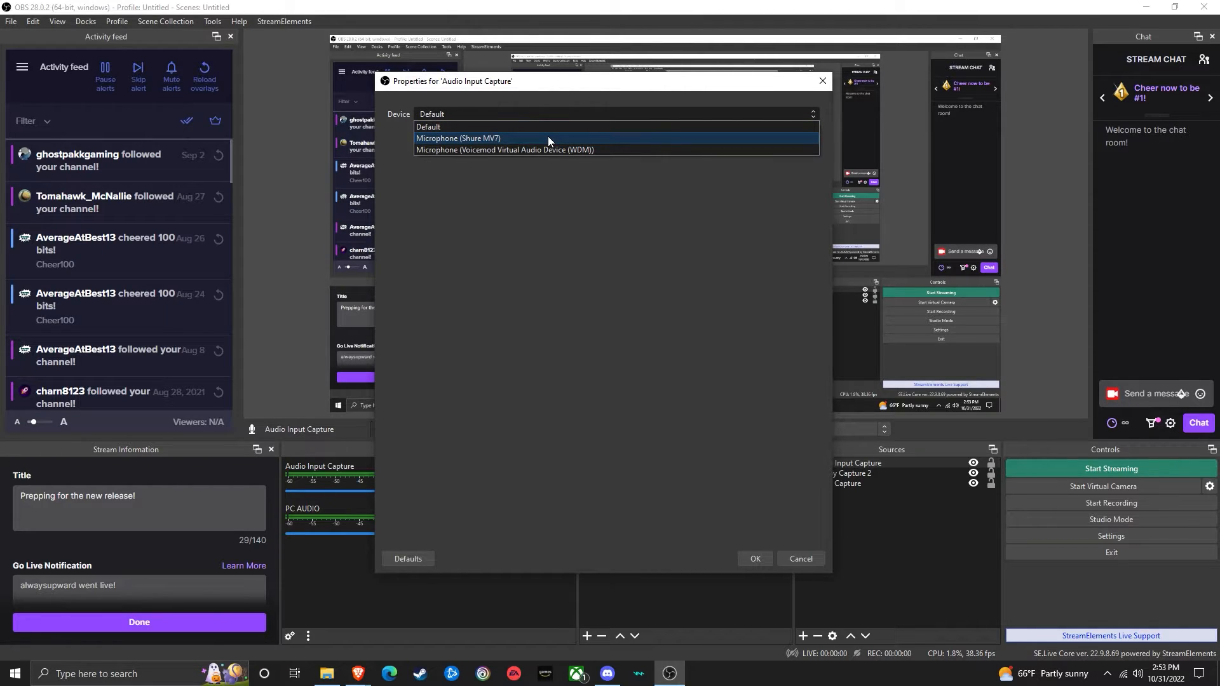
left_click(459, 139)
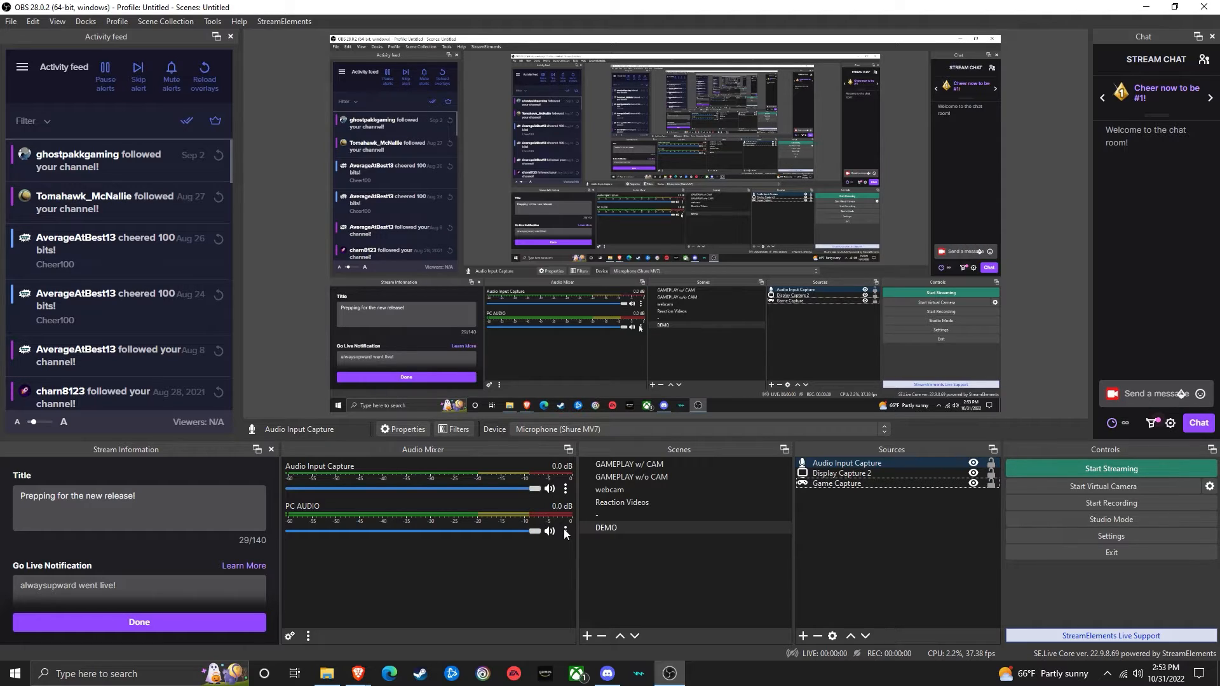
- Confirm PC AUDIO stays on Speakers (2- High Definition Audio Device) in its properties
right_click(565, 534)
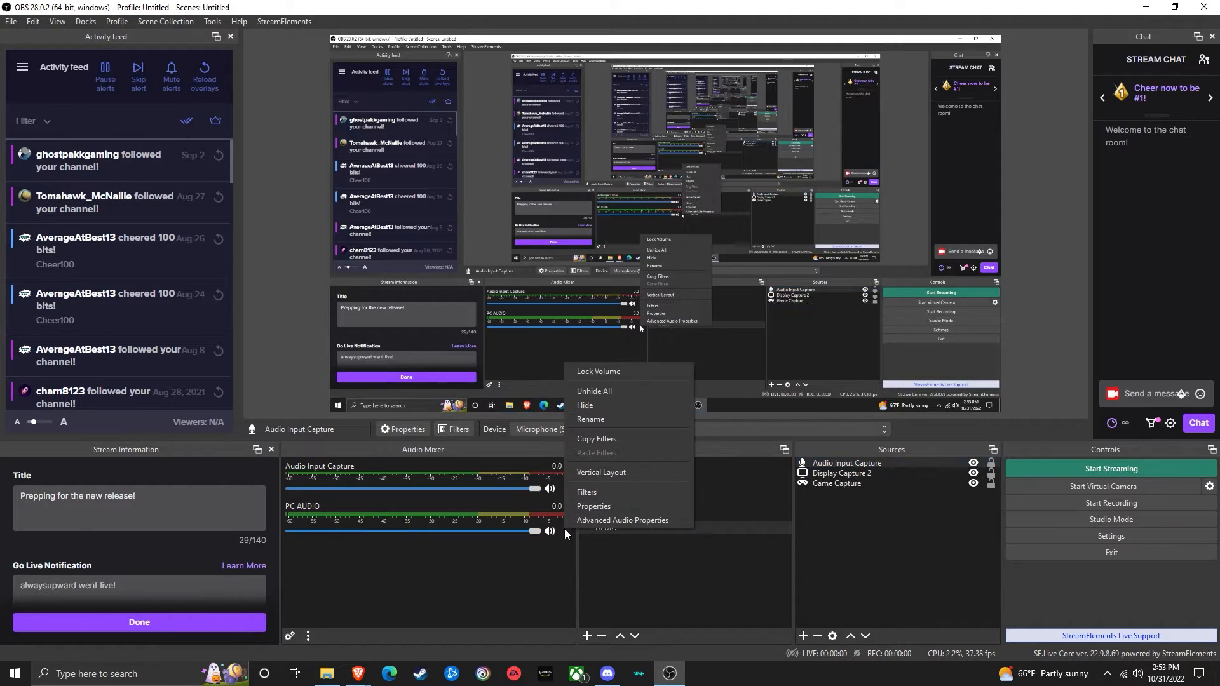
left_click(593, 506)
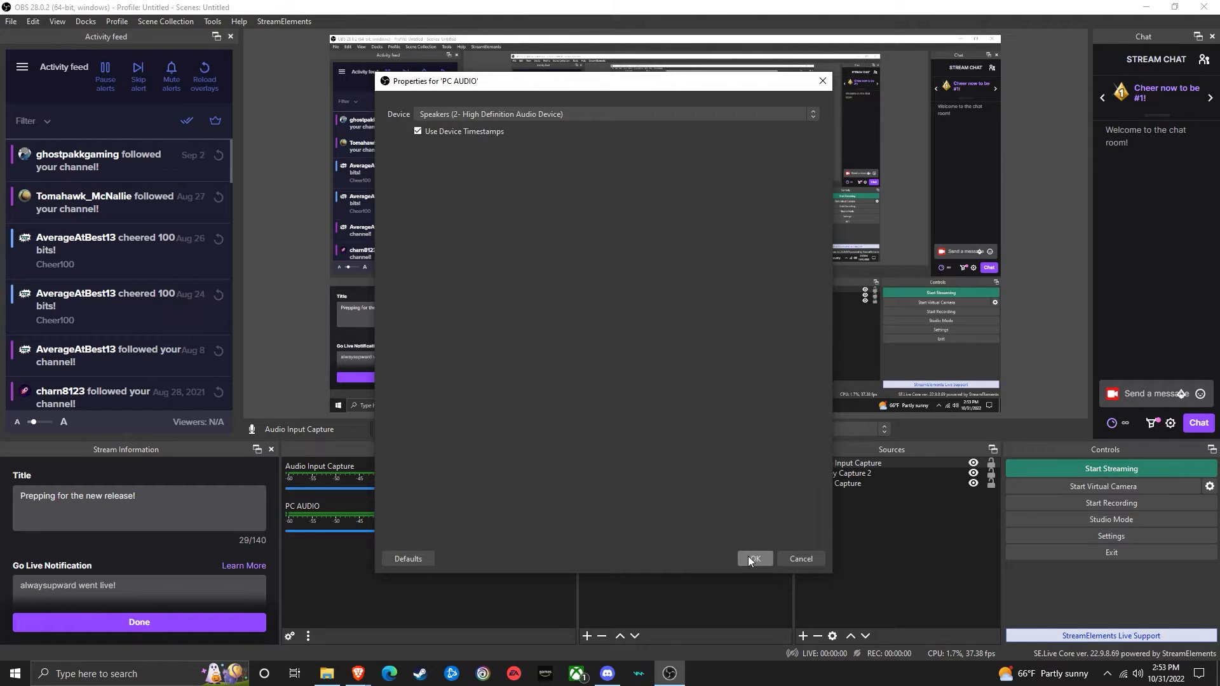
left_click(753, 559)
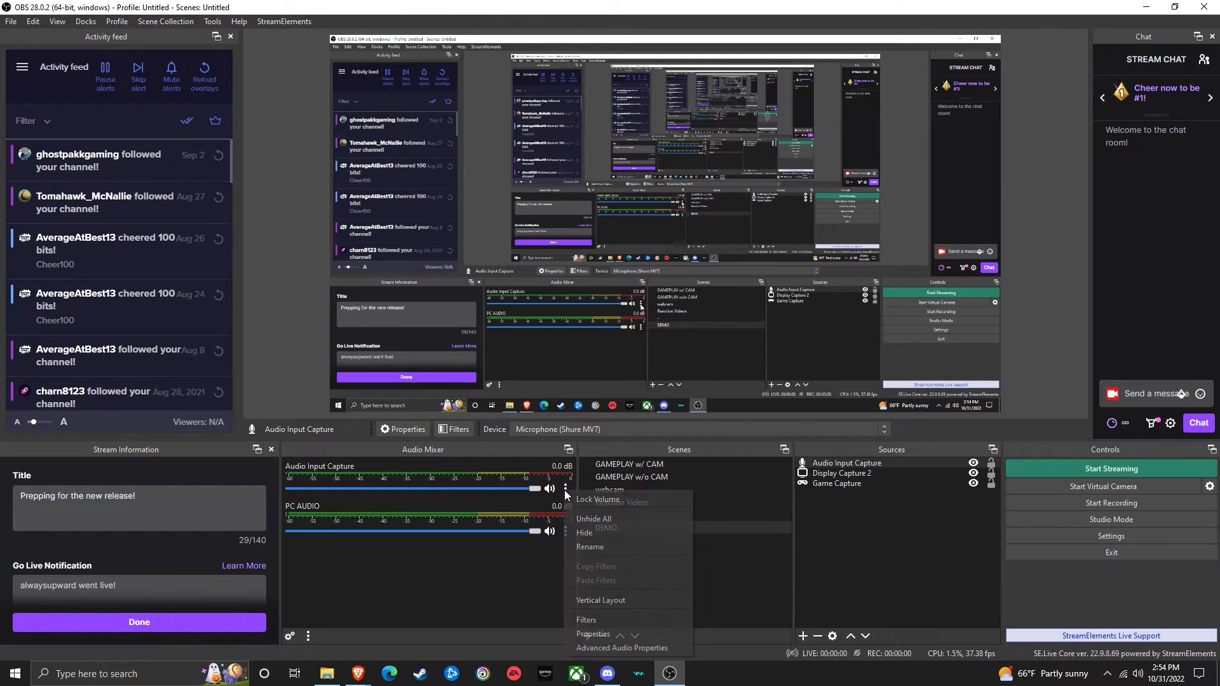
- Rename the Audio Input Capture microphone source to 'Mic'
left_click(589, 547)
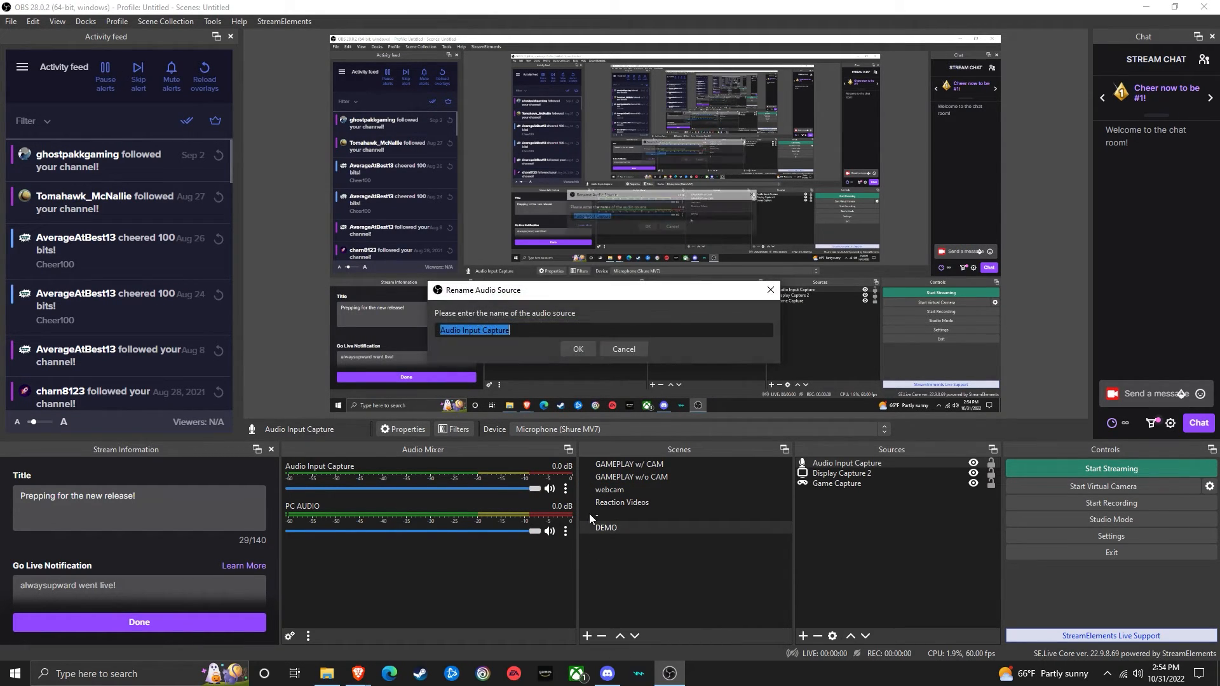
type("Mic")
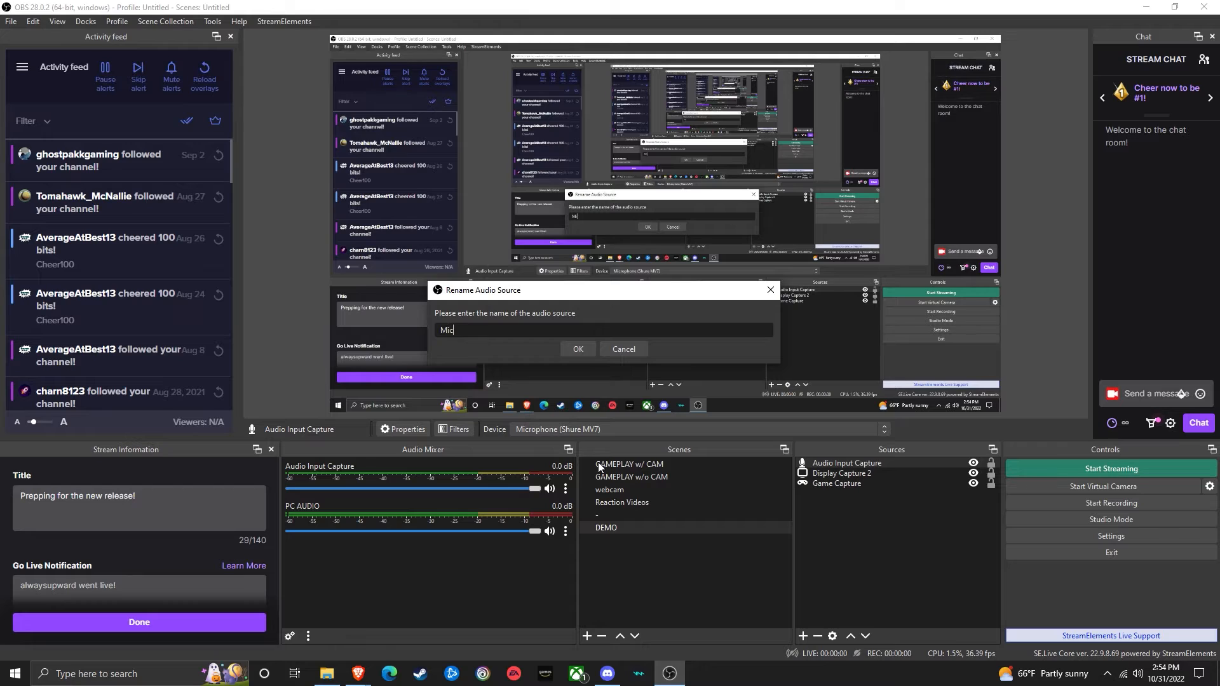
left_click(577, 349)
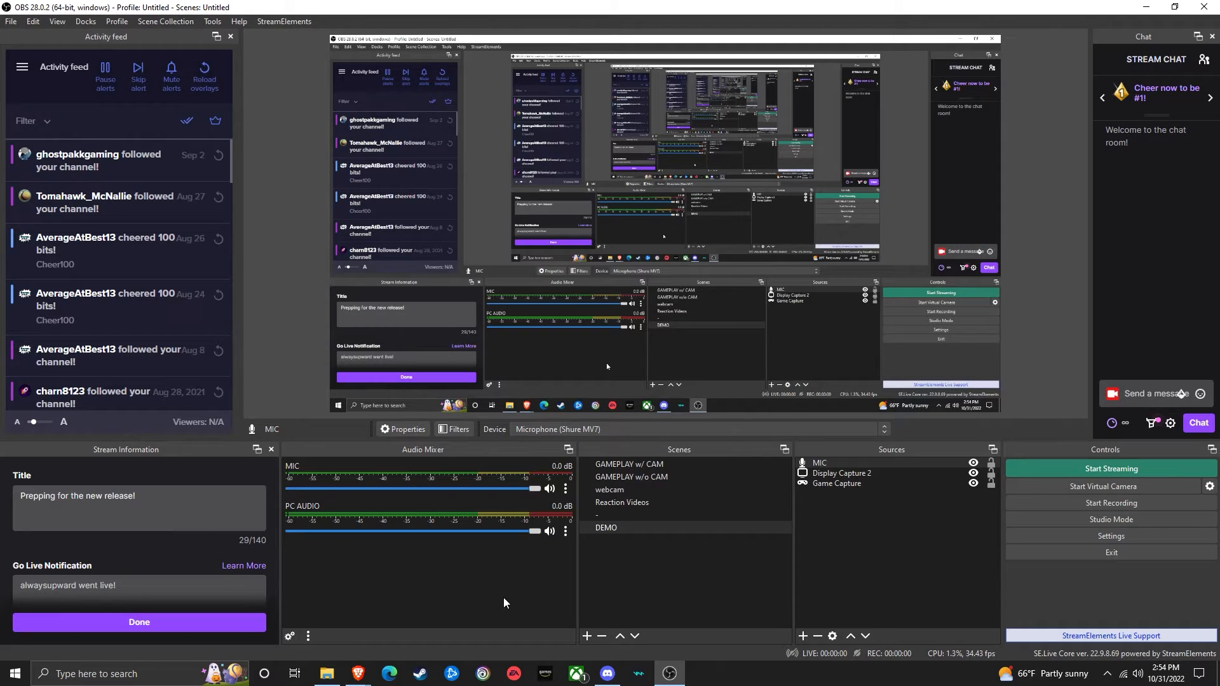
mouse_move(678, 576)
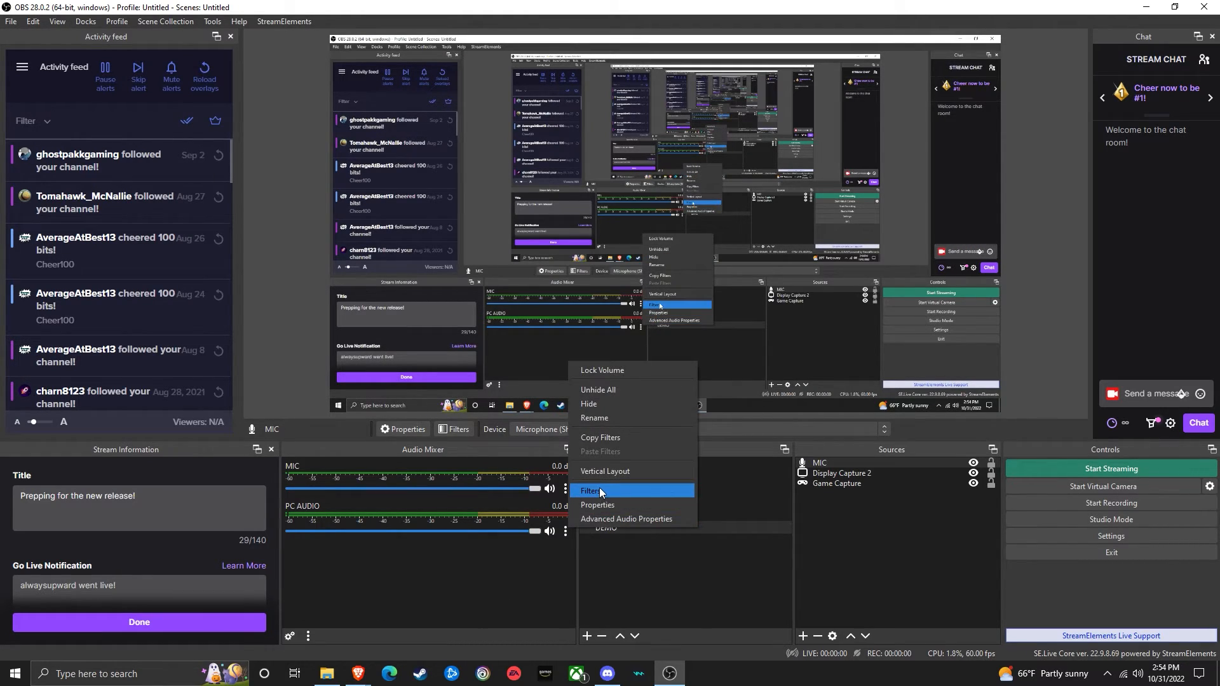
- Add a Limiter filter to PC AUDIO with -9.60 dB threshold and 60 ms release
left_click(591, 491)
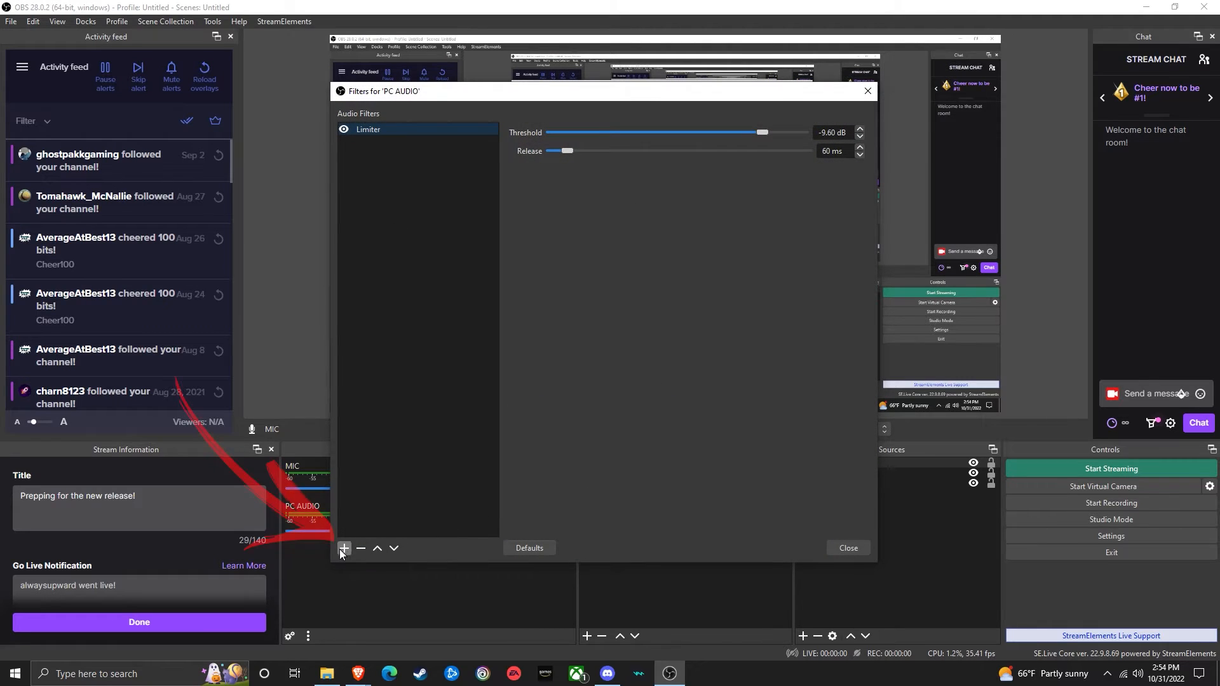
left_click(342, 548)
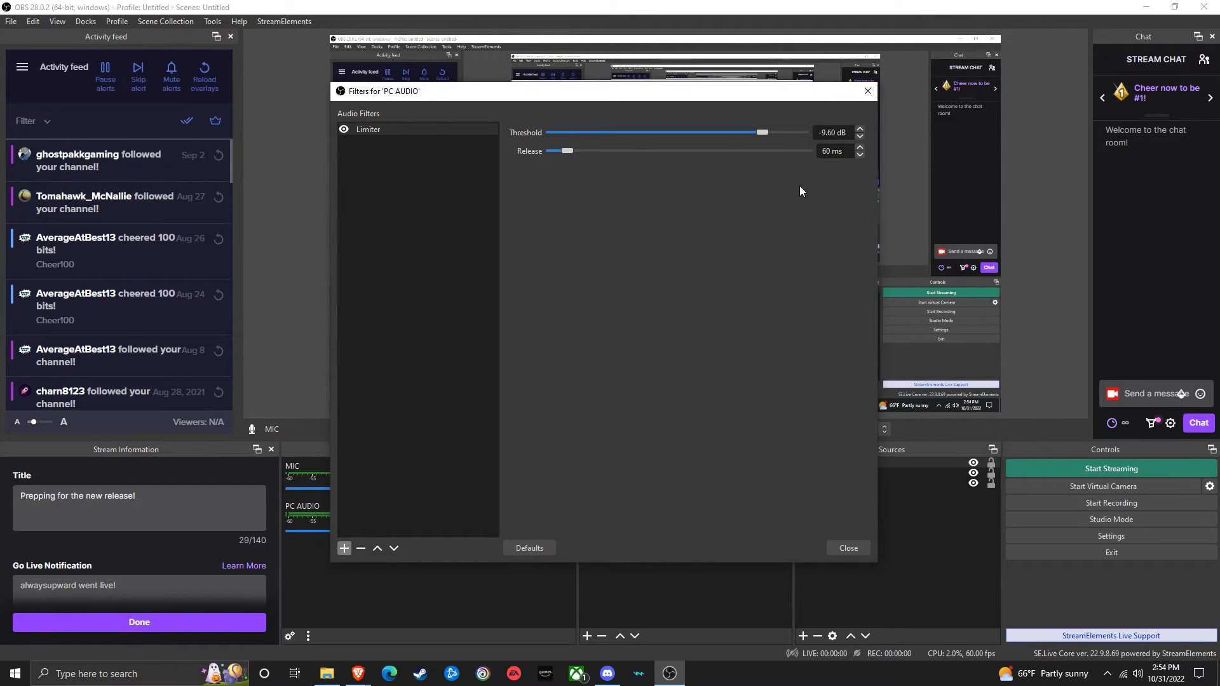
mouse_move(807, 366)
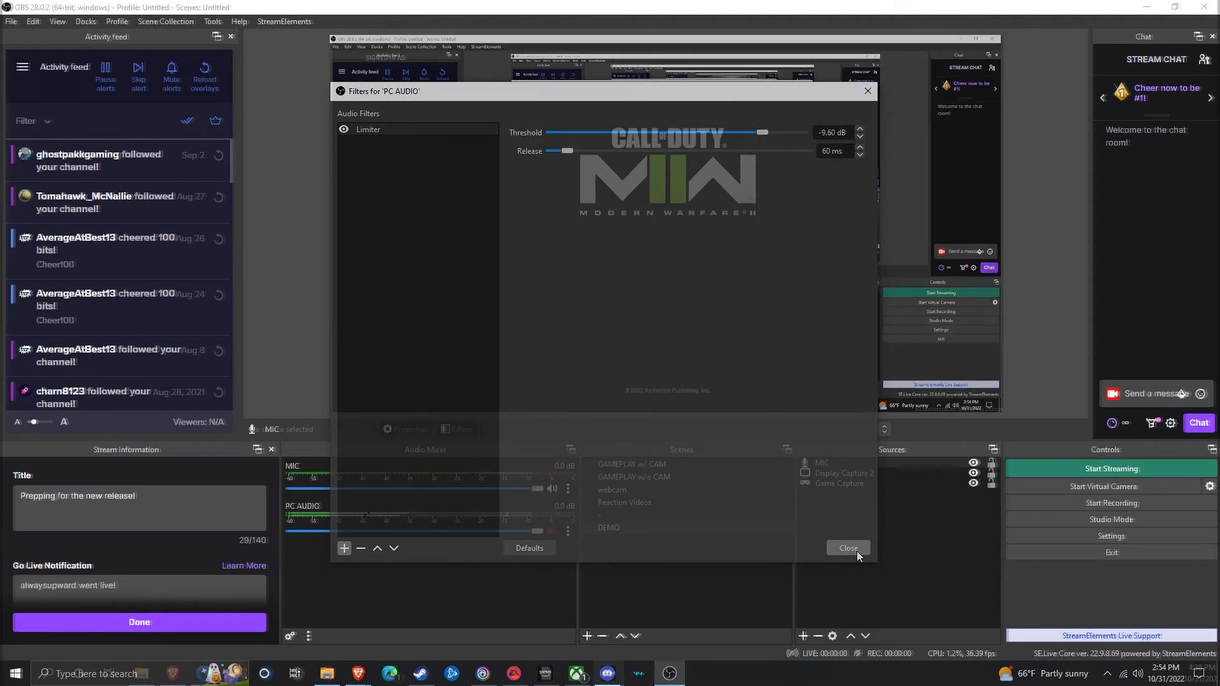
left_click(847, 548)
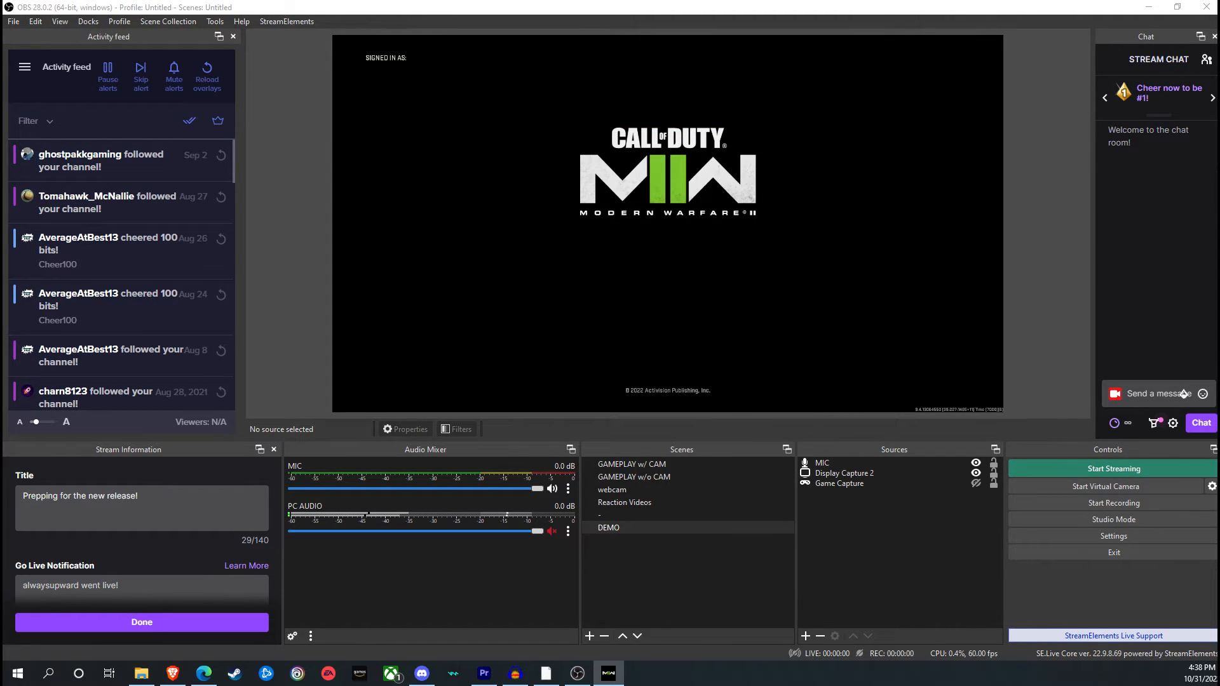